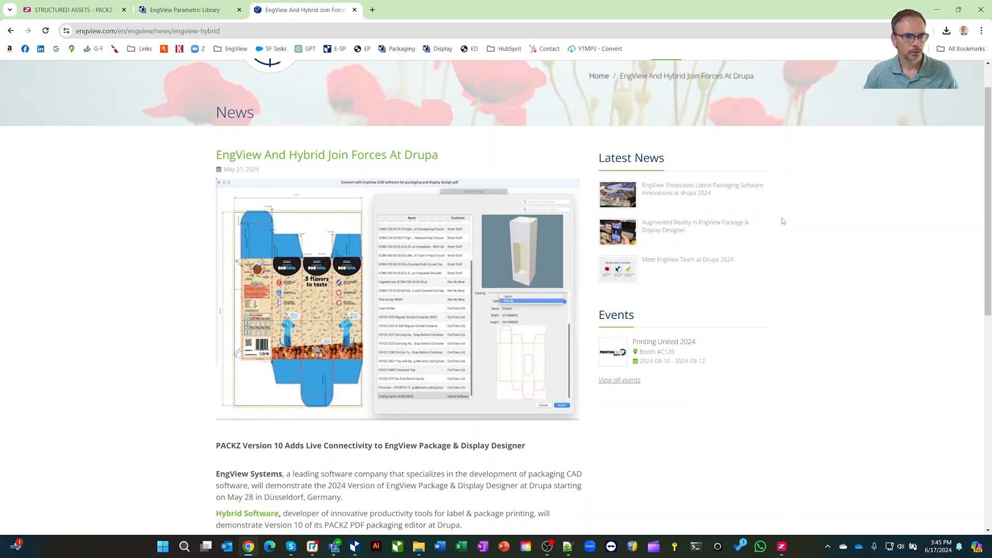
mouse_move(779, 221)
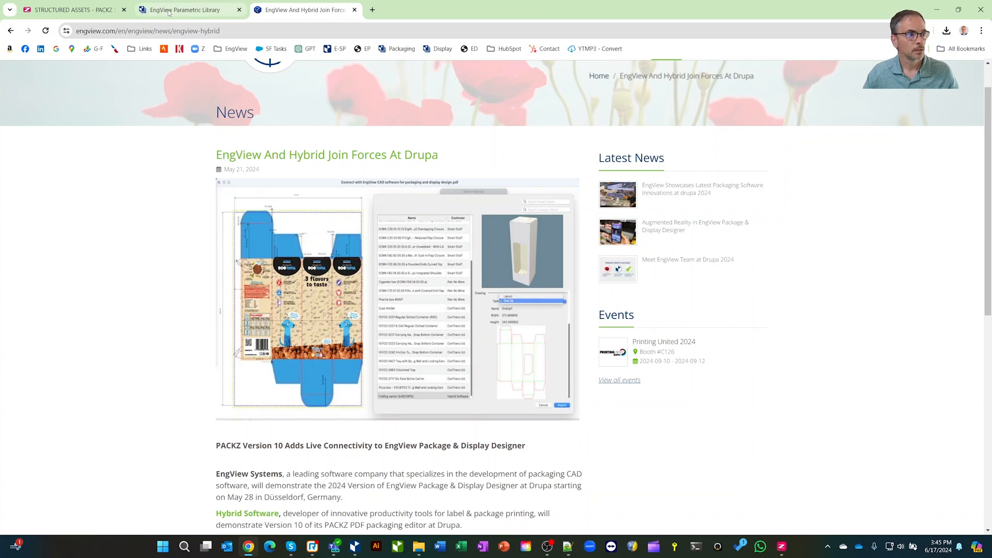
- Switch the browser to the EngView Parametric Library of Packaging Templates page
left_click(184, 9)
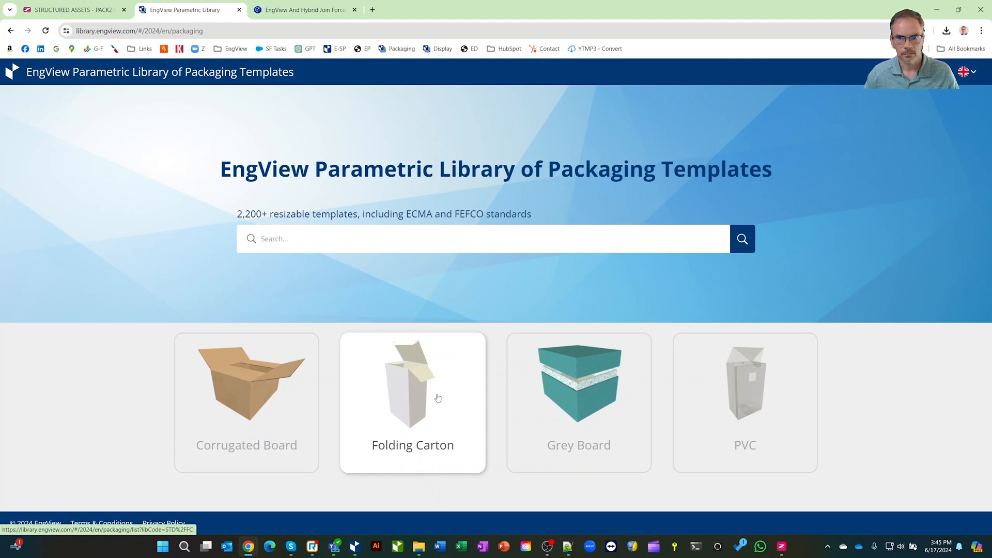
mouse_move(454, 372)
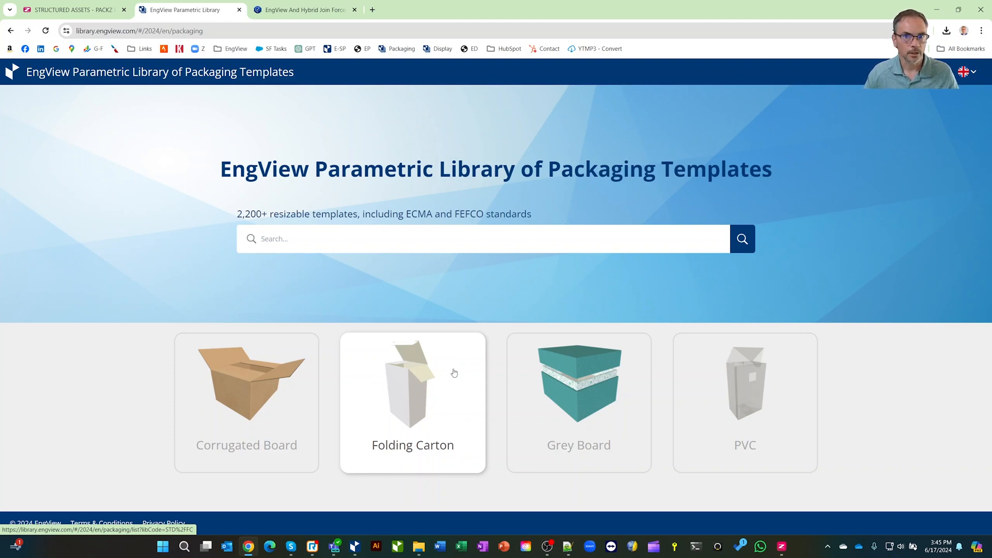
mouse_move(254, 397)
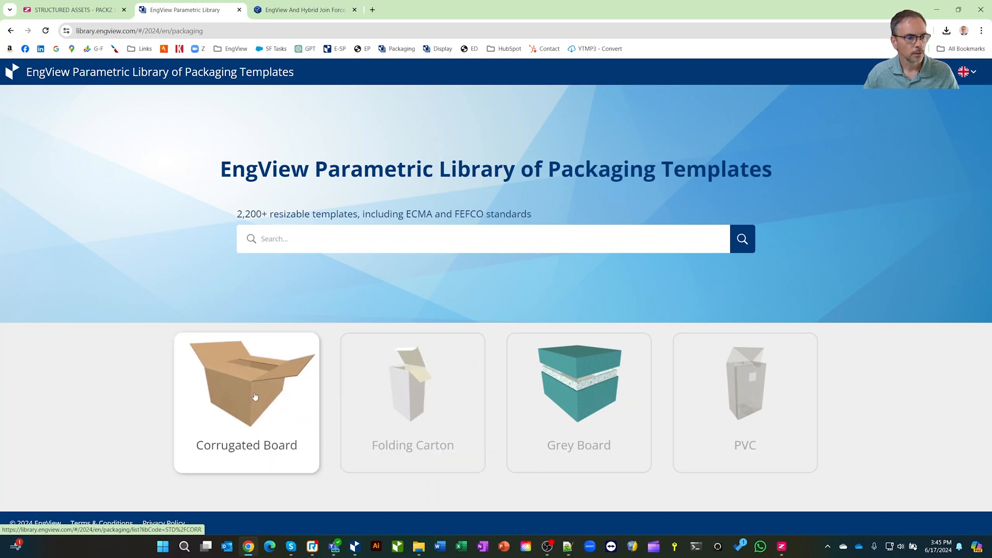
- Browse Corrugated Board > 0400 Folder-type Boxes&Trays and open the 0421 tray template in the designer
left_click(255, 396)
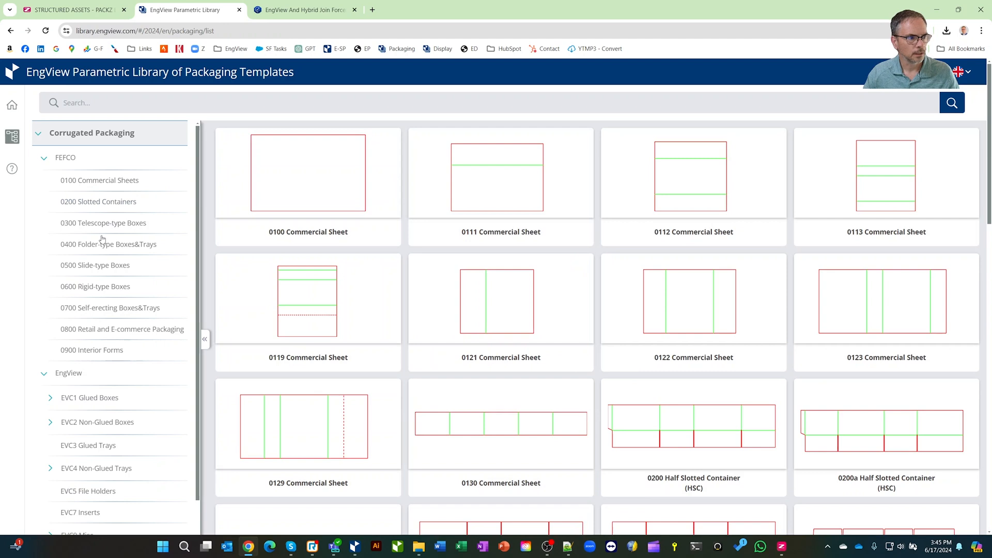
left_click(109, 244)
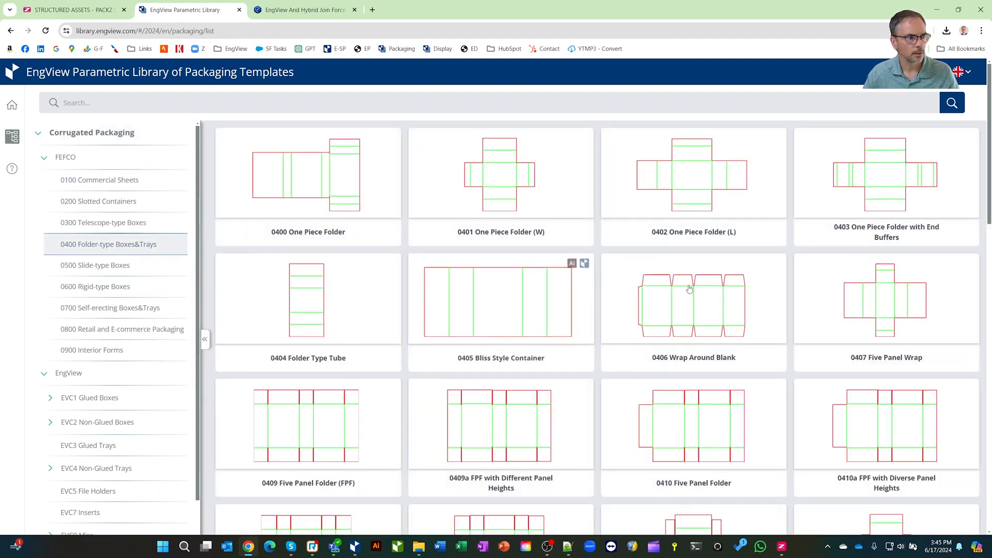
scroll("down", 3)
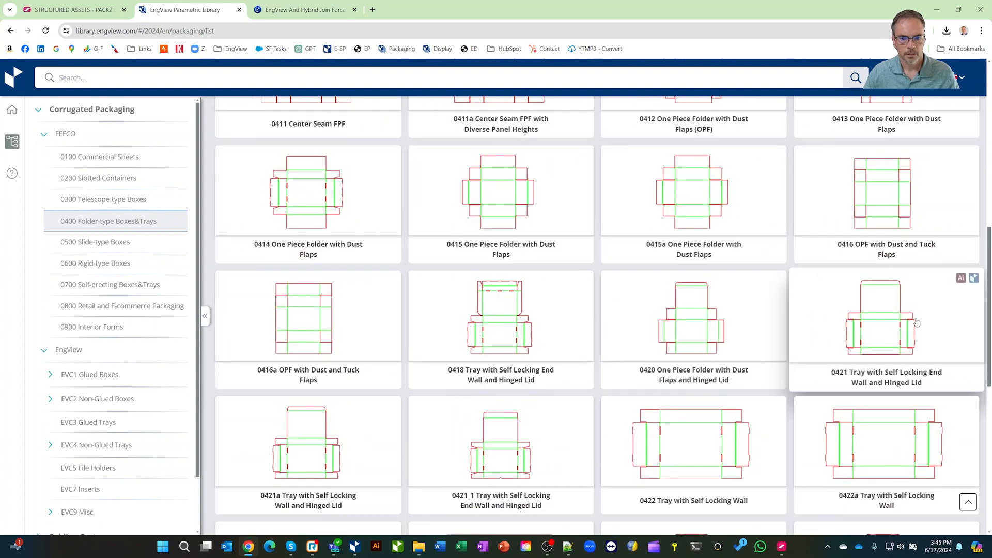
left_click(886, 321)
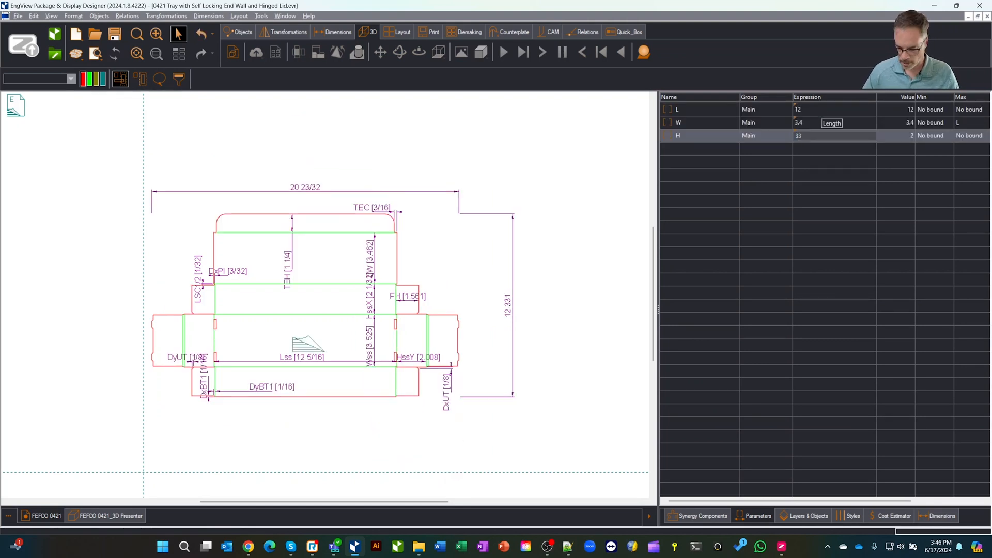
- Set the tray's height parameter H to 3.3 so it measures 12 × 3.4 × 3.3
type("3.3")
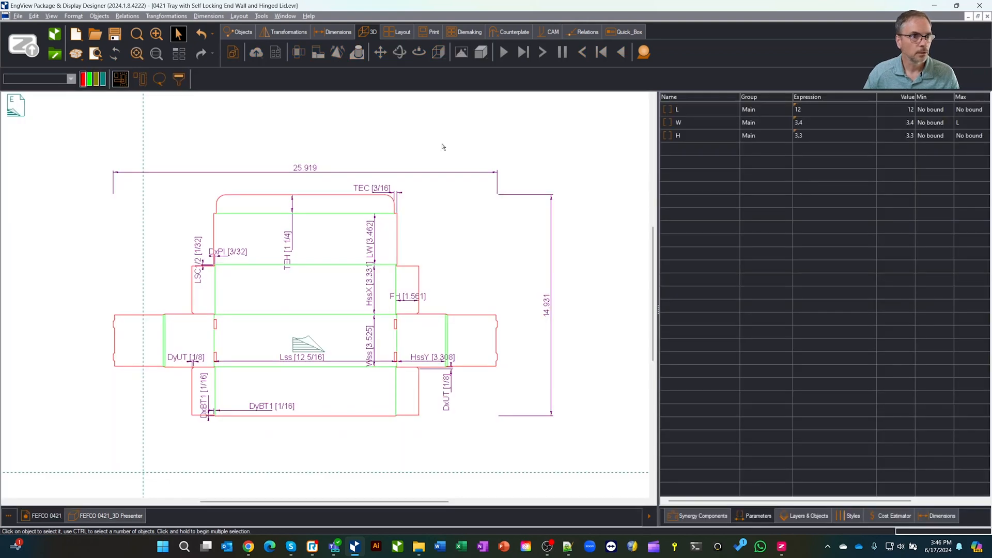
left_click(401, 31)
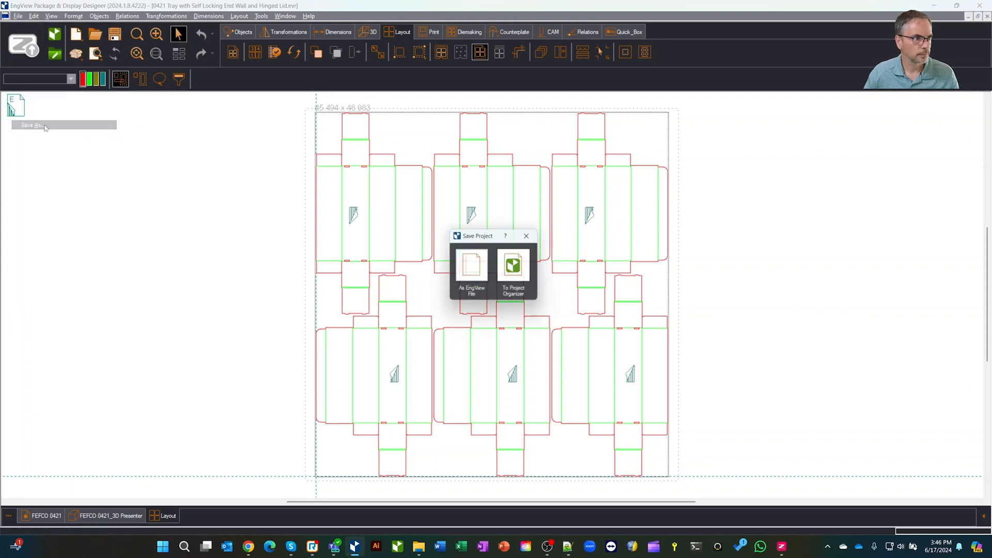
- Save the six-up layout as the EngView file '0421 1up and layout.evd'
left_click(471, 272)
type("0421 1up and layout.evd")
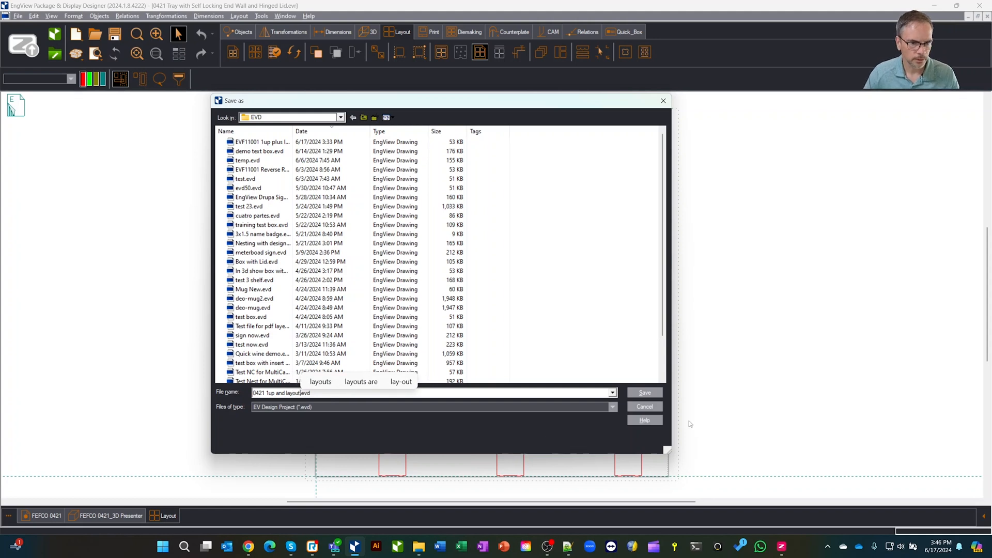
left_click(645, 393)
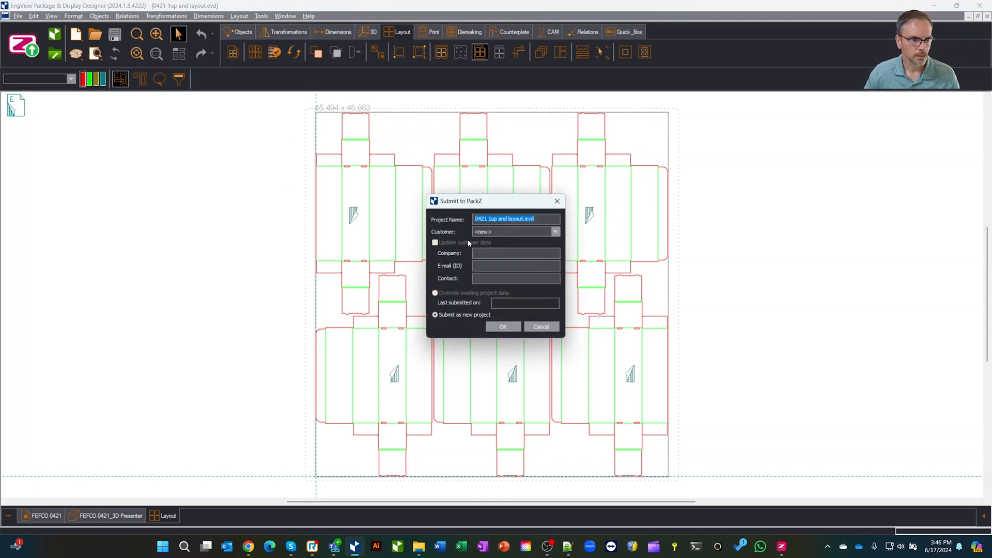
- Submit the layout to PACKZ as a new project for the existing customer 'abc'
left_click(512, 231)
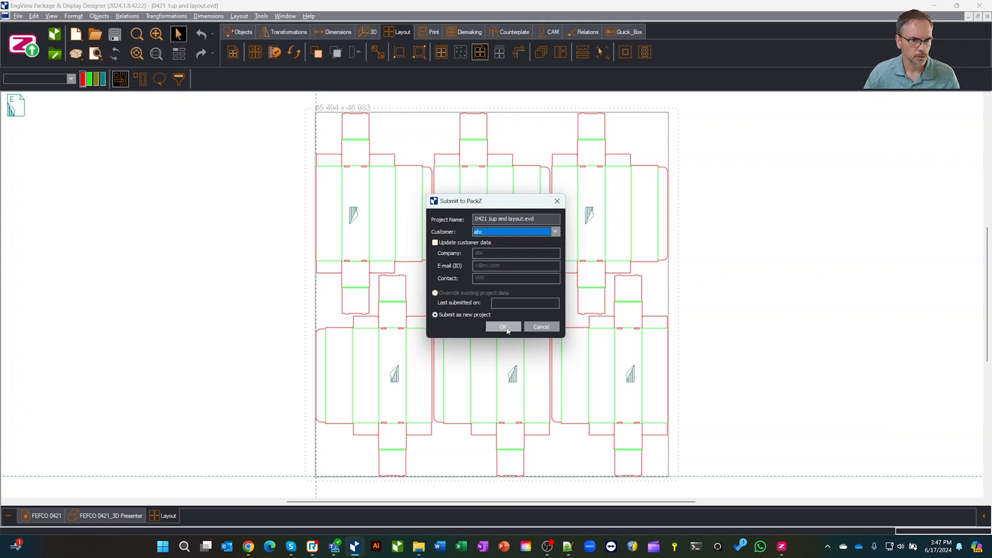
left_click(503, 326)
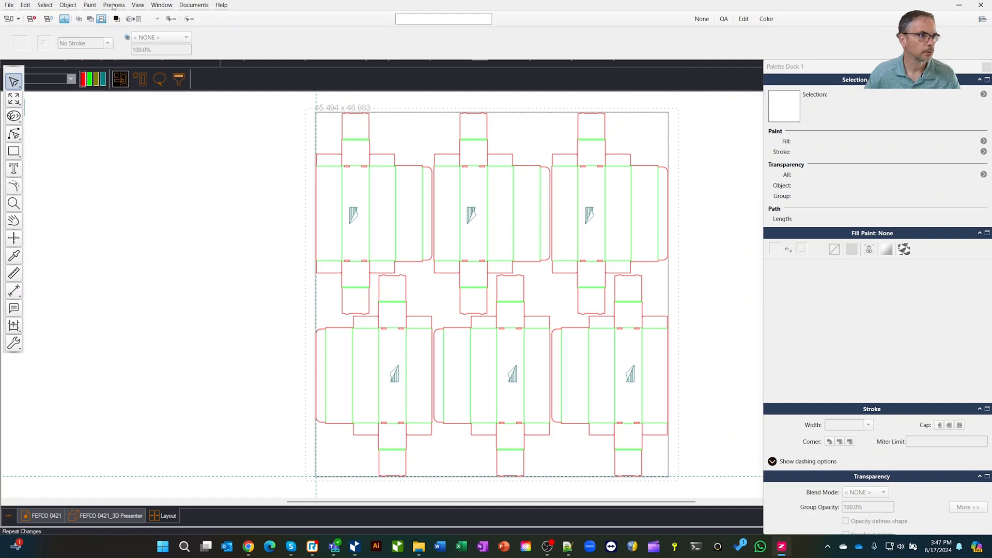
- Start Prepress > Nested Step and Repeat and request a CAD import from EngView
left_click(113, 4)
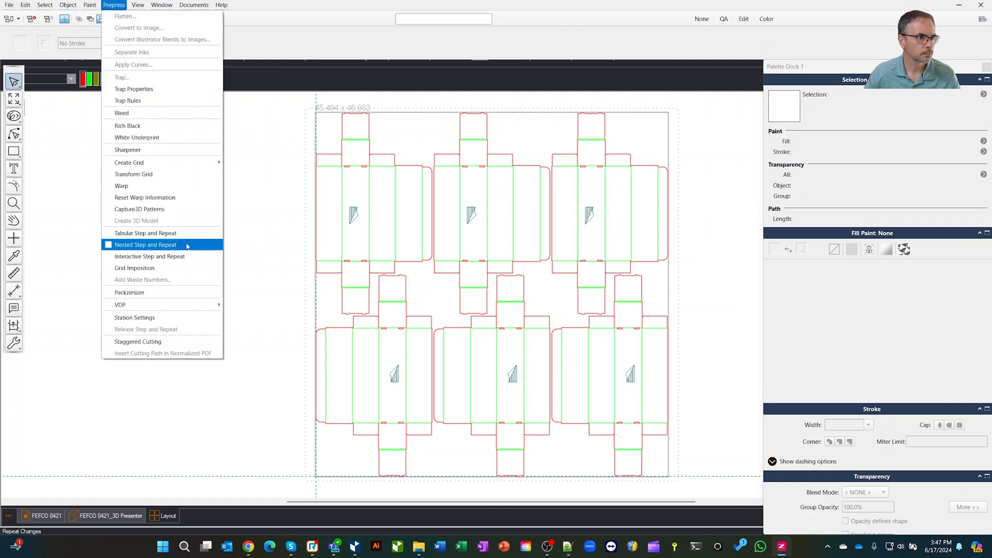
left_click(145, 244)
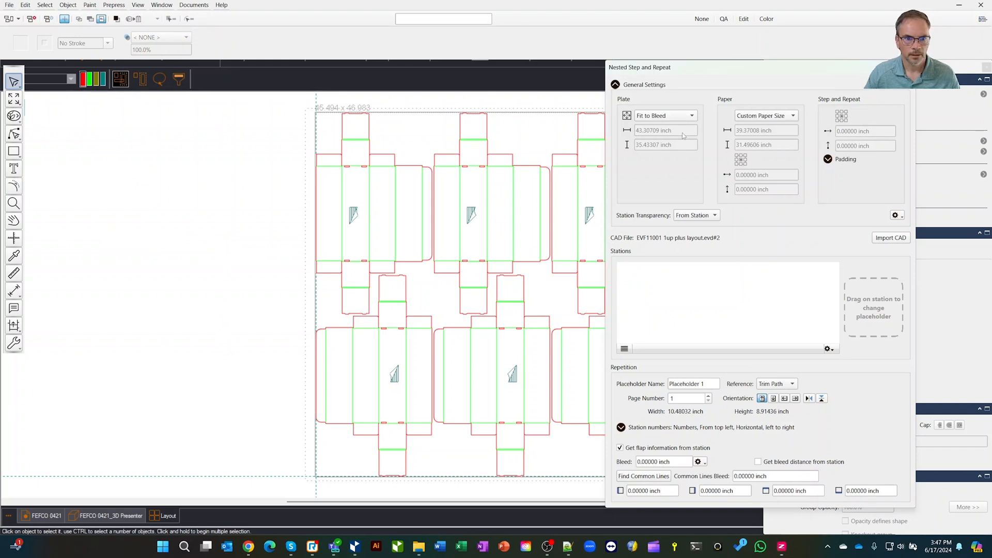
left_click(890, 237)
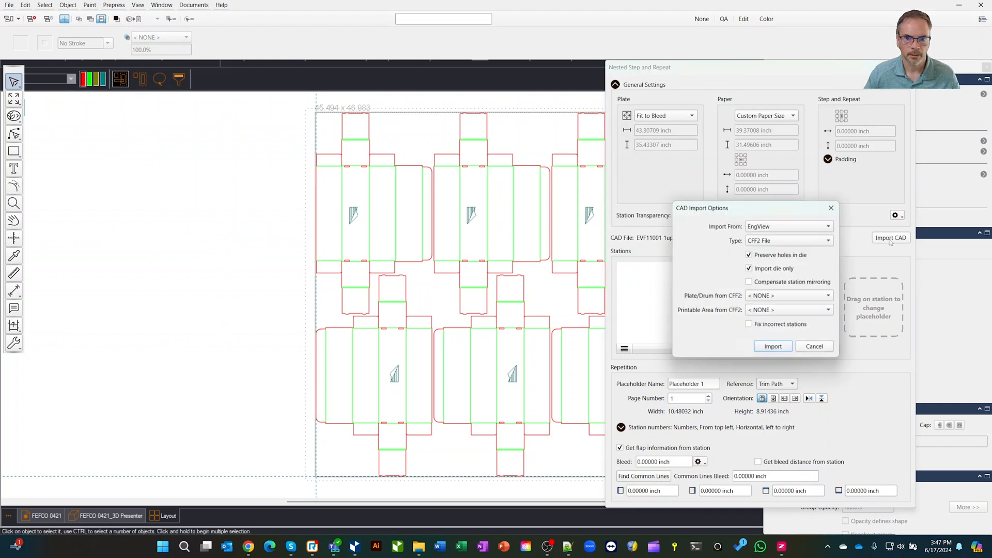
left_click(891, 238)
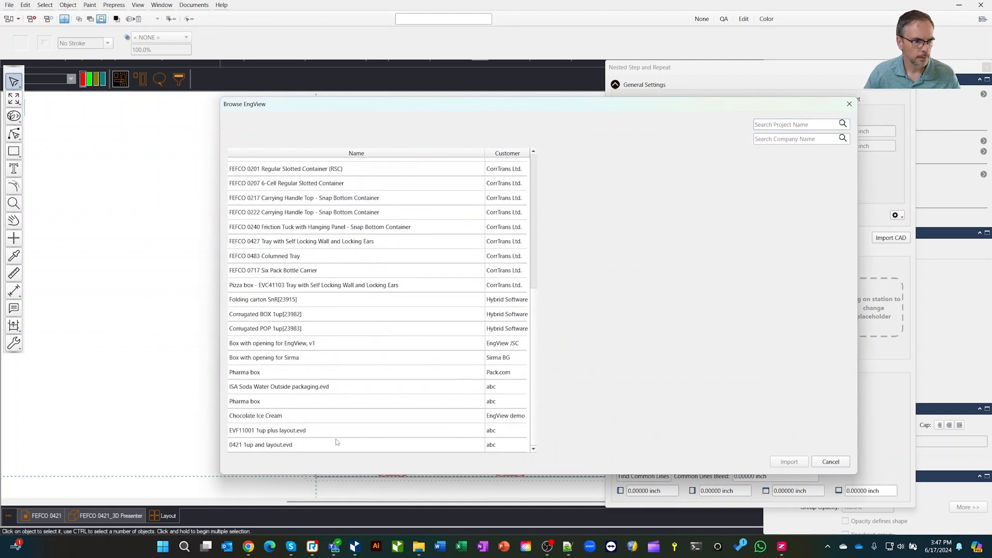
- Import '0421 1up and layout.evd' from EngView as the six-up nested layout
left_click(260, 444)
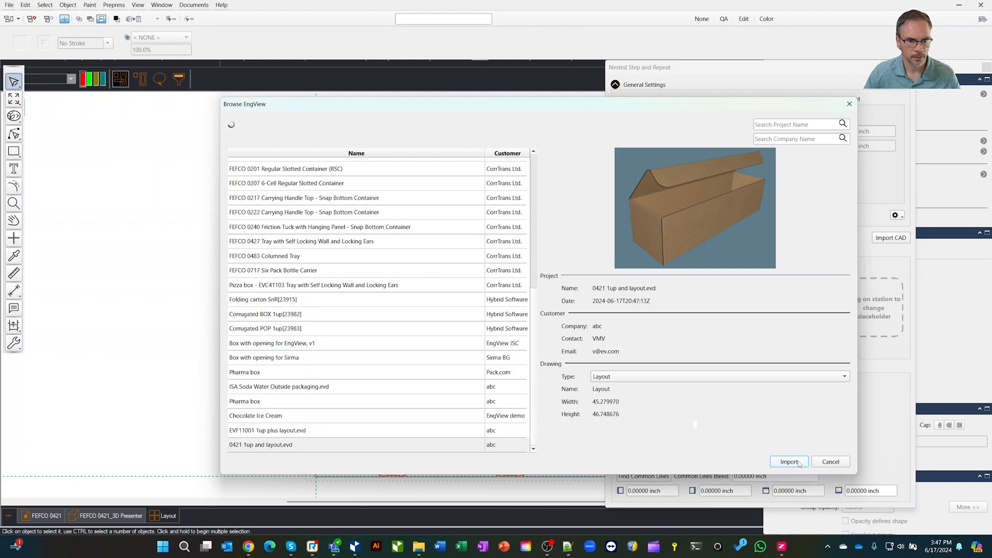
left_click(789, 460)
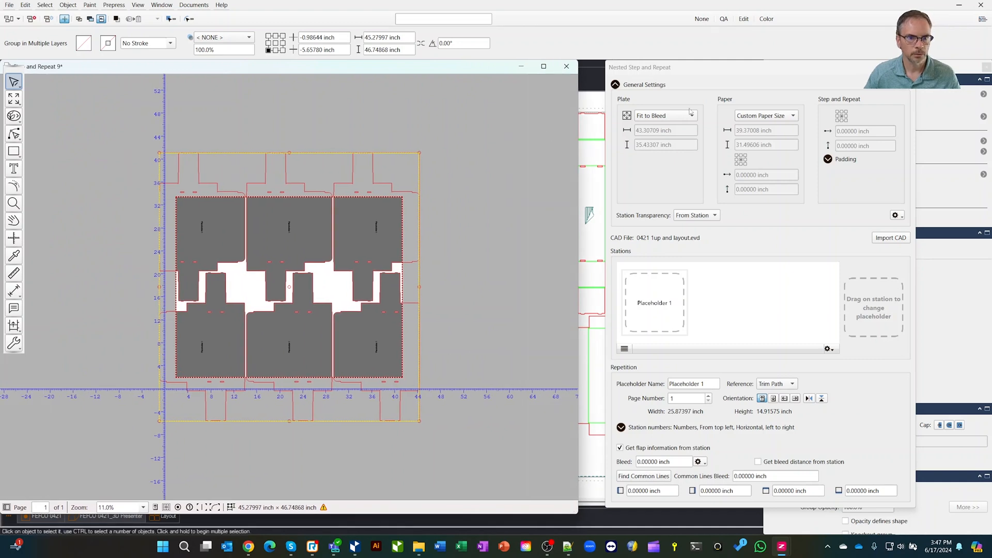
- Change the Plate setting from Fit to Bleed to Fit to Repetition
left_click(694, 116)
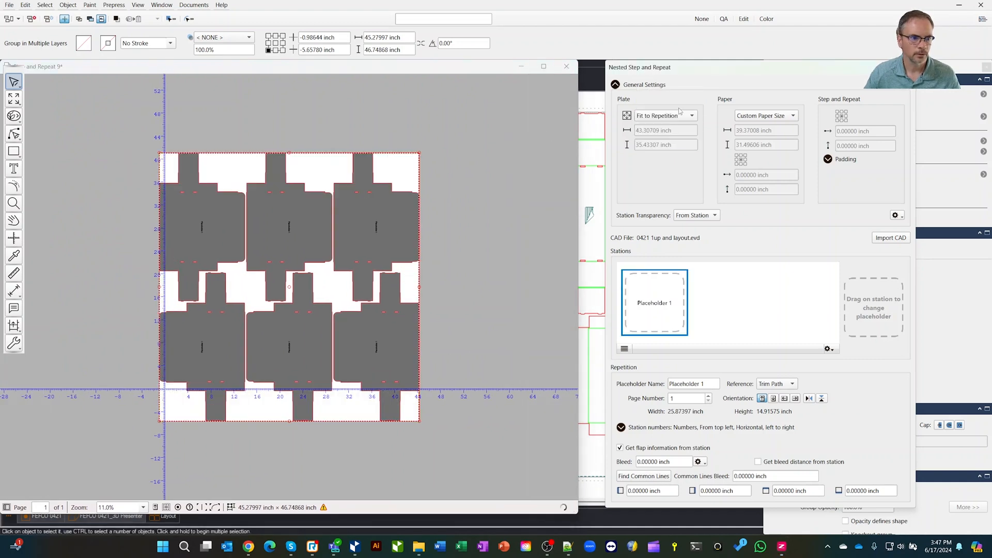
mouse_move(312, 198)
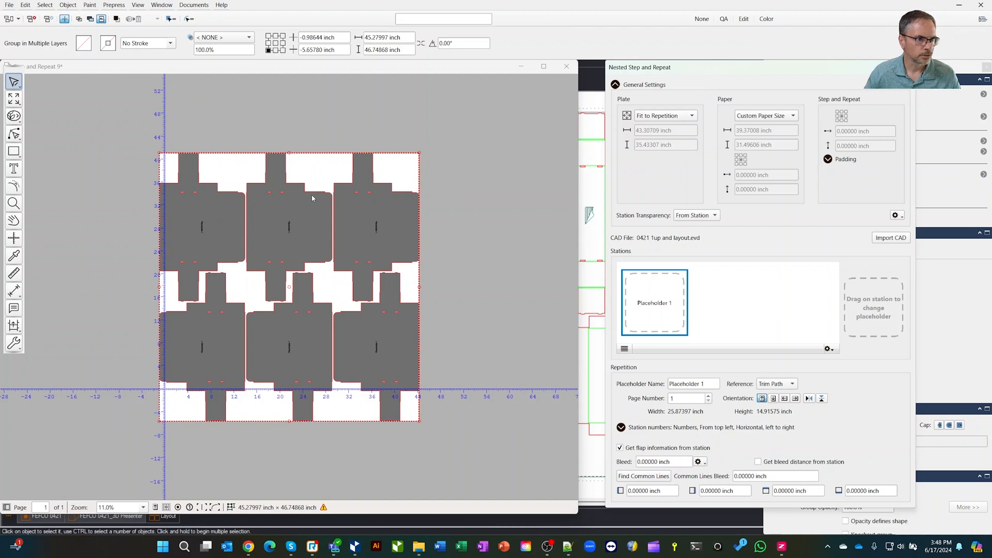
mouse_move(293, 361)
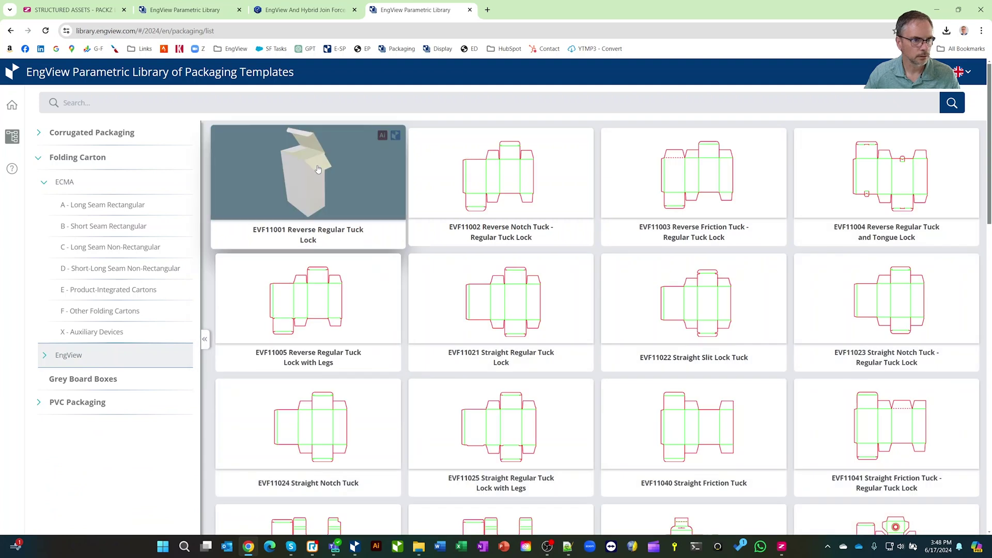
- View the EVF11001 Reverse Regular Tuck Lock flat dieline and open it in the desktop designer
left_click(317, 170)
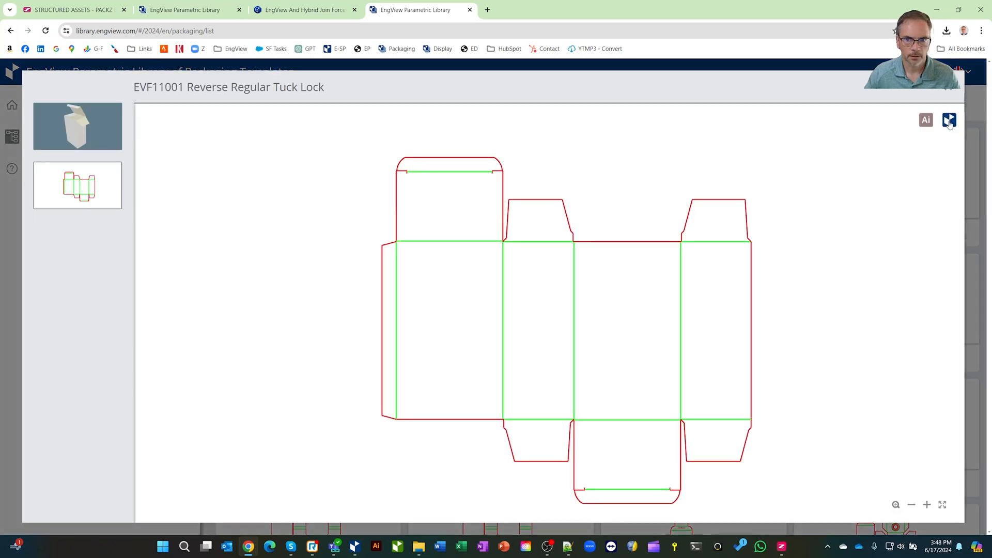
left_click(949, 120)
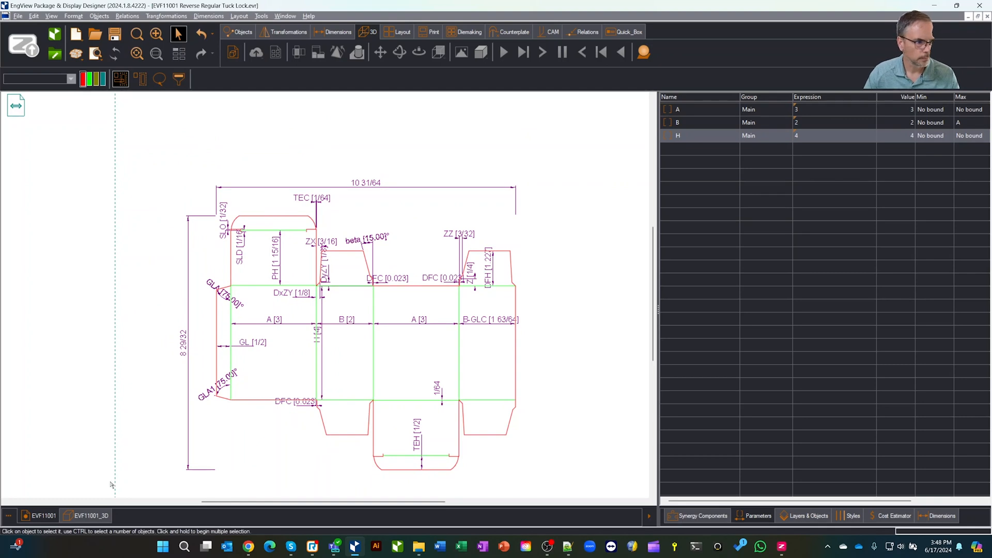
- Apply H = 4 to size the tuck box 3 × 2 × 4 and bring up the Automatic Layout sheet options
left_click(89, 515)
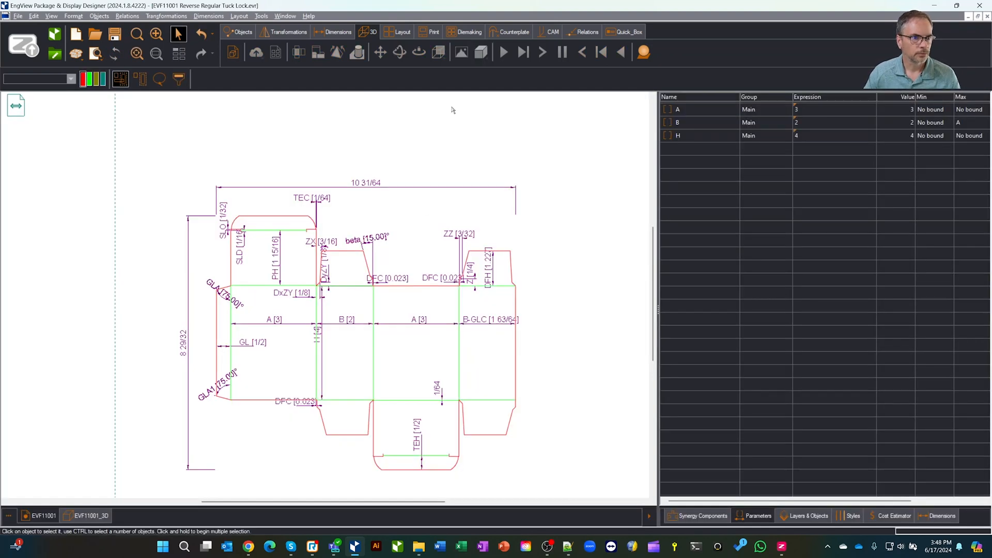
left_click(402, 32)
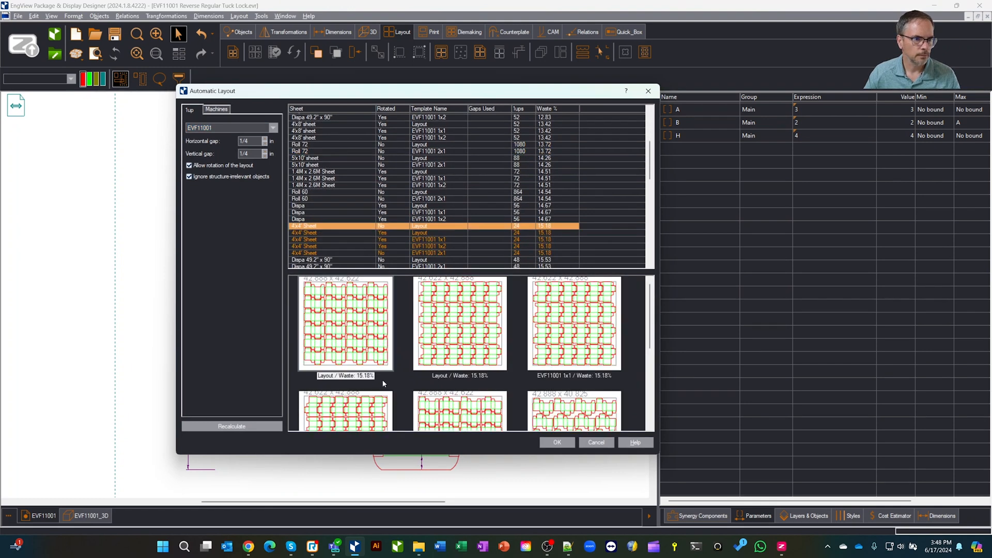
- Accept the 4x4 sheet layout and save the drawing as EVF11001 1up plus layout, replacing the old file
left_click(557, 442)
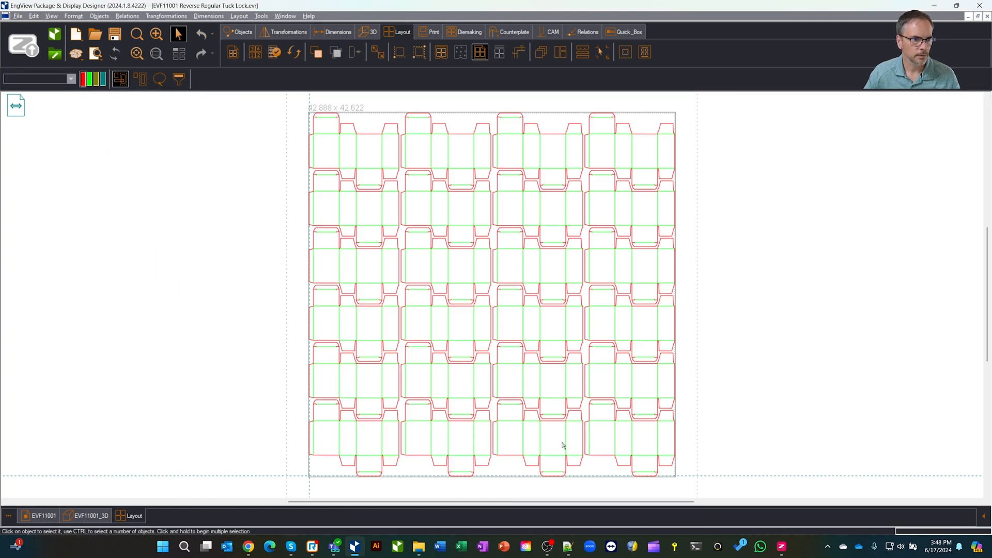
mouse_move(128, 200)
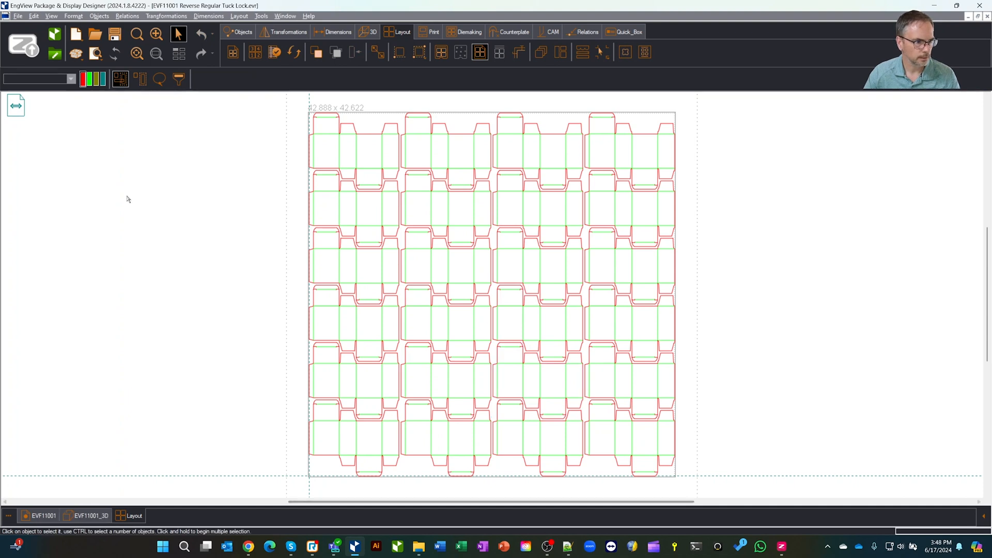
left_click(17, 16)
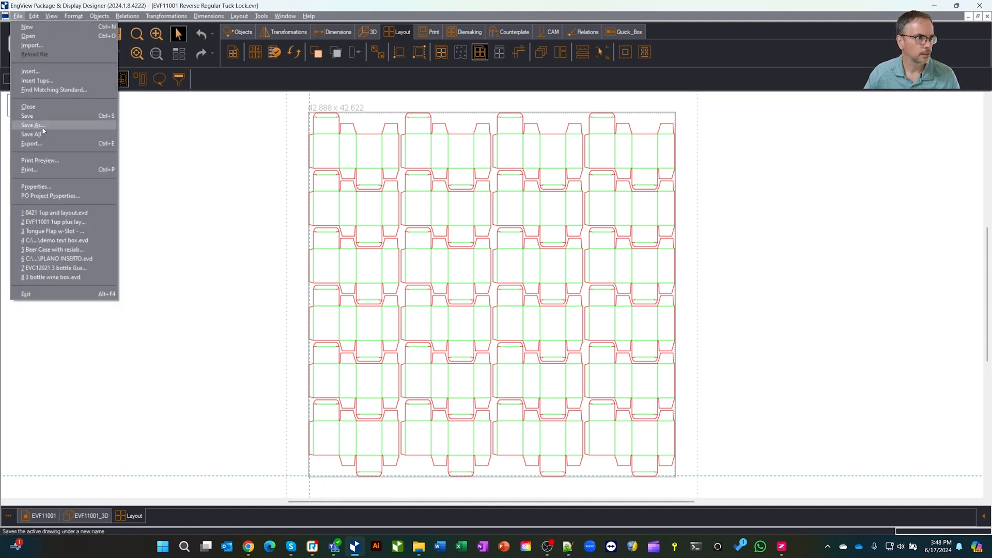
left_click(32, 125)
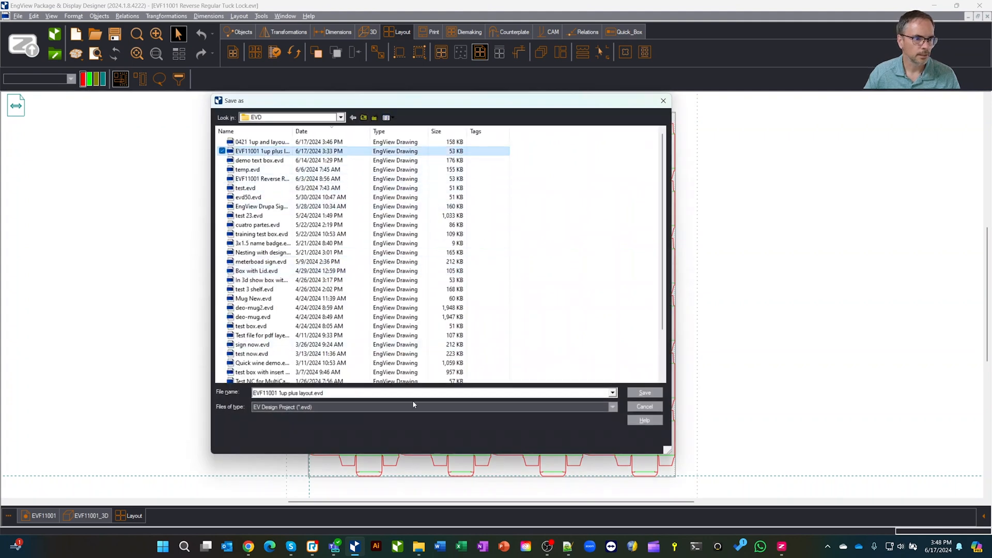
mouse_move(544, 403)
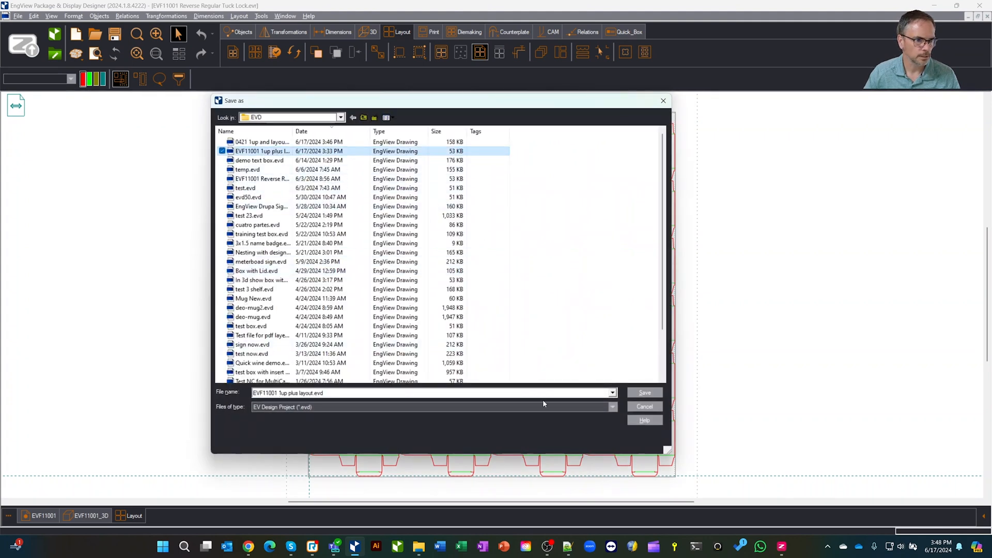
left_click(645, 393)
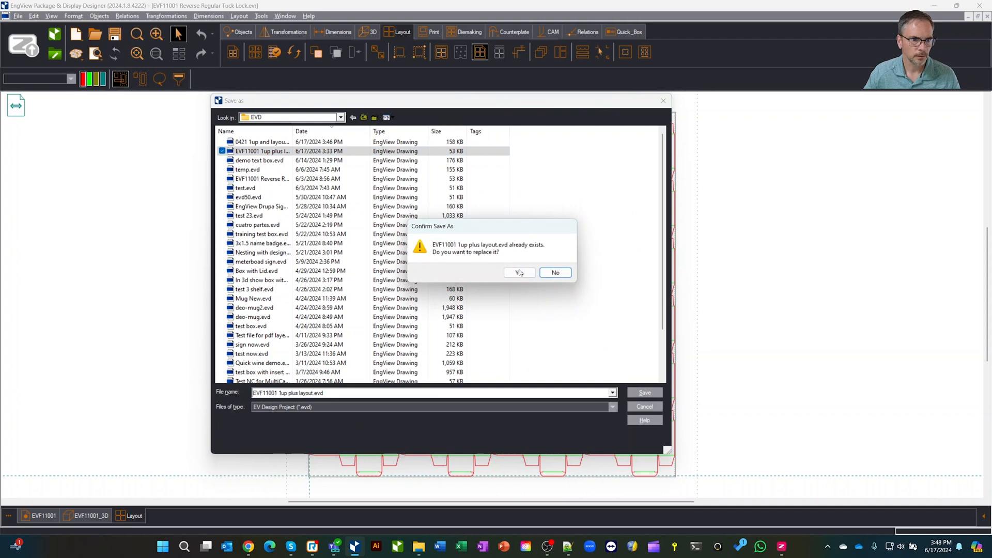
left_click(518, 272)
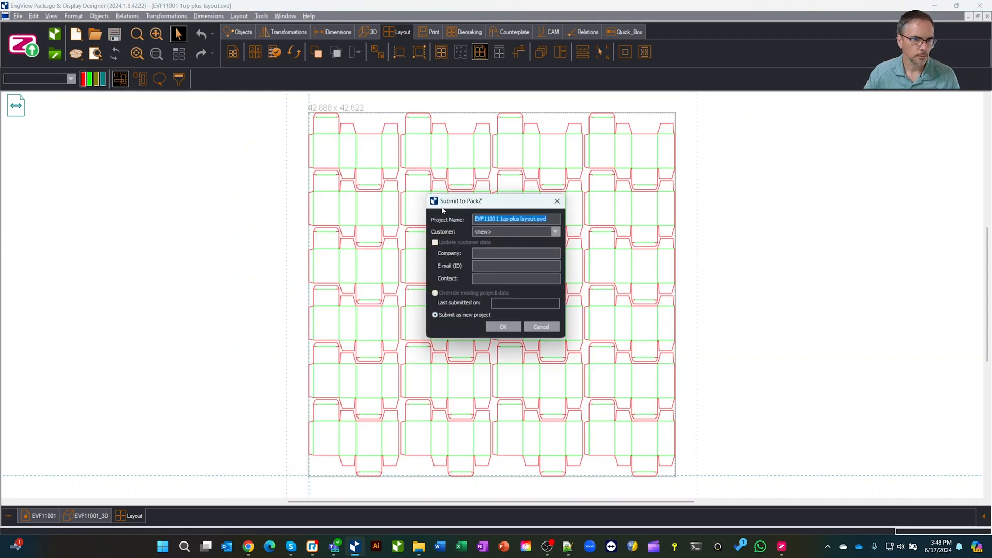
- Submit the saved project to PACKZ
left_click(542, 327)
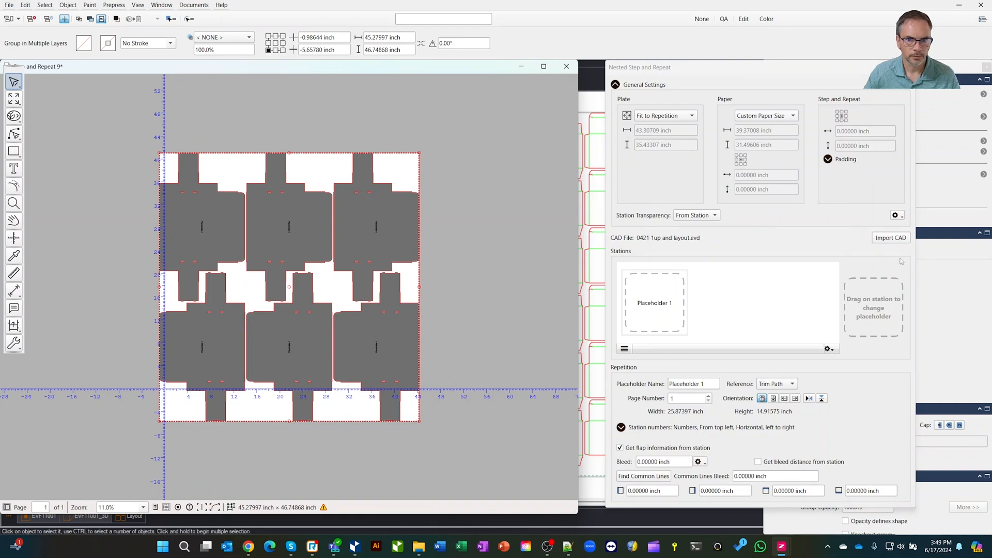
- Import the one-up tuck box from EVF11001 1up plus layout.evd as a PACKZ step-and-repeat station
left_click(891, 238)
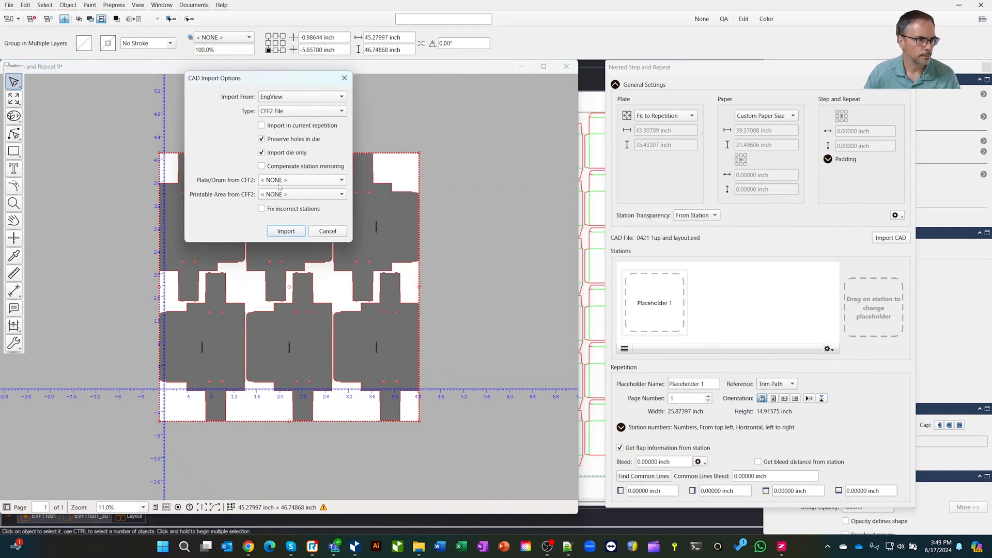
left_click(285, 231)
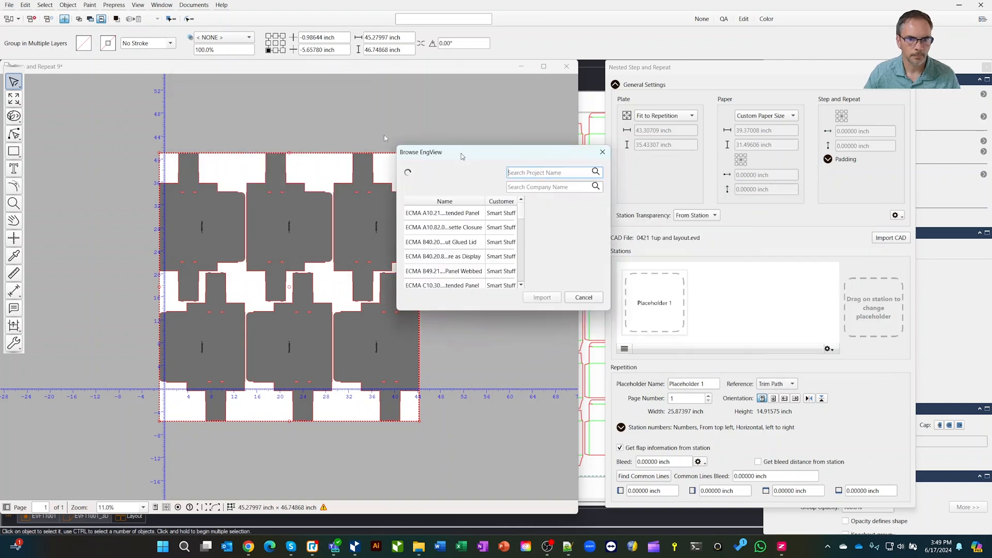
left_click_drag(462, 152, 234, 71)
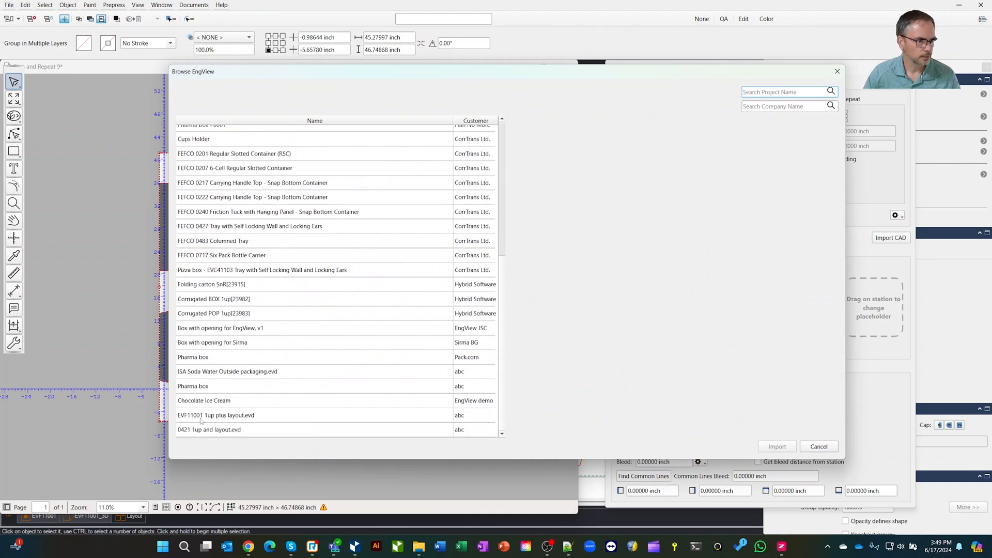
left_click(216, 415)
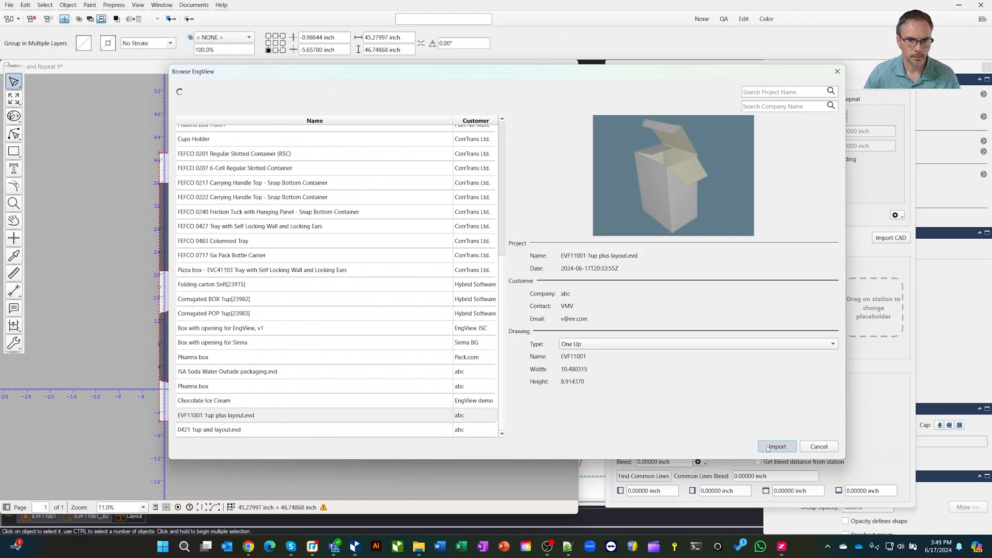
left_click(777, 446)
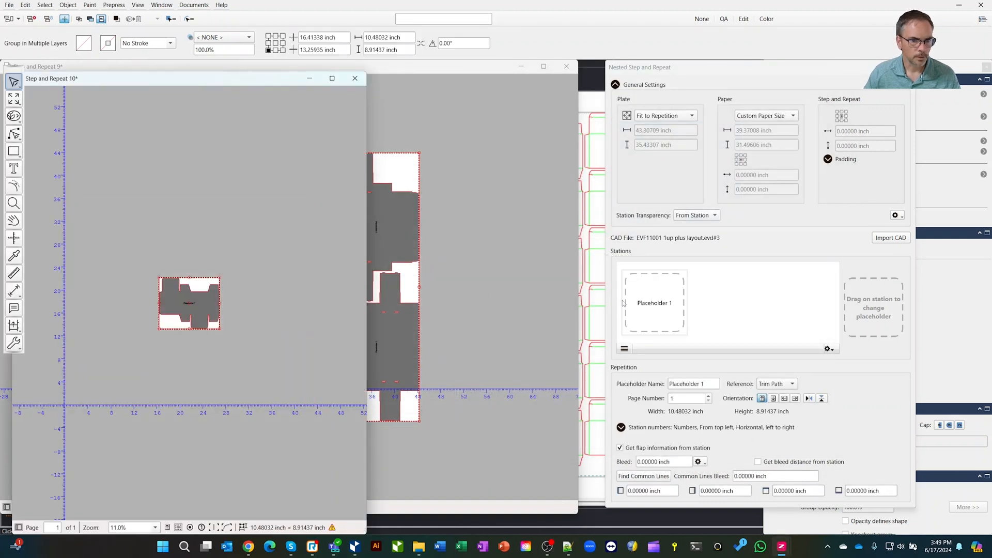
left_click(890, 238)
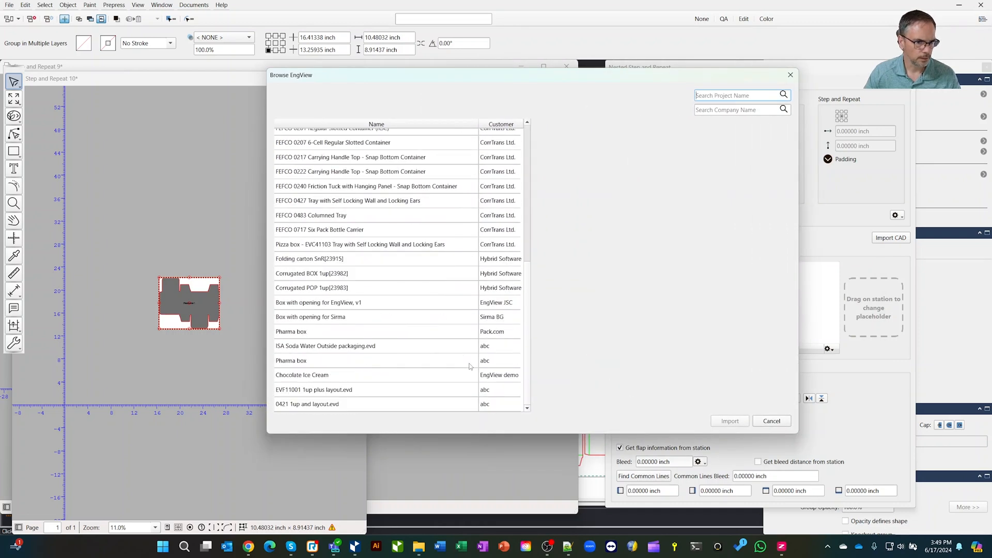
- Import EVF11001 1up plus layout.evd with Type set to Layout, bringing in the 24-up sheet
left_click(334, 390)
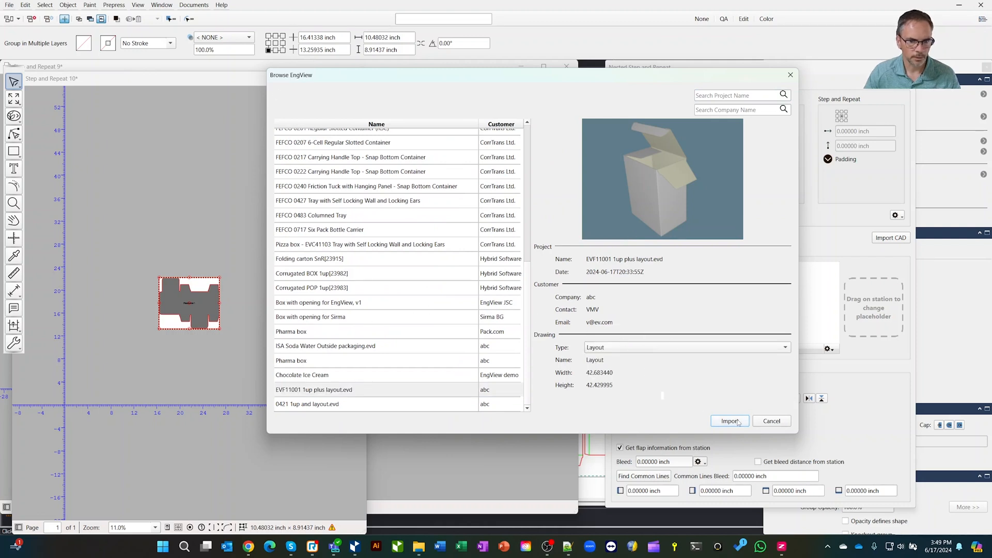
left_click(729, 422)
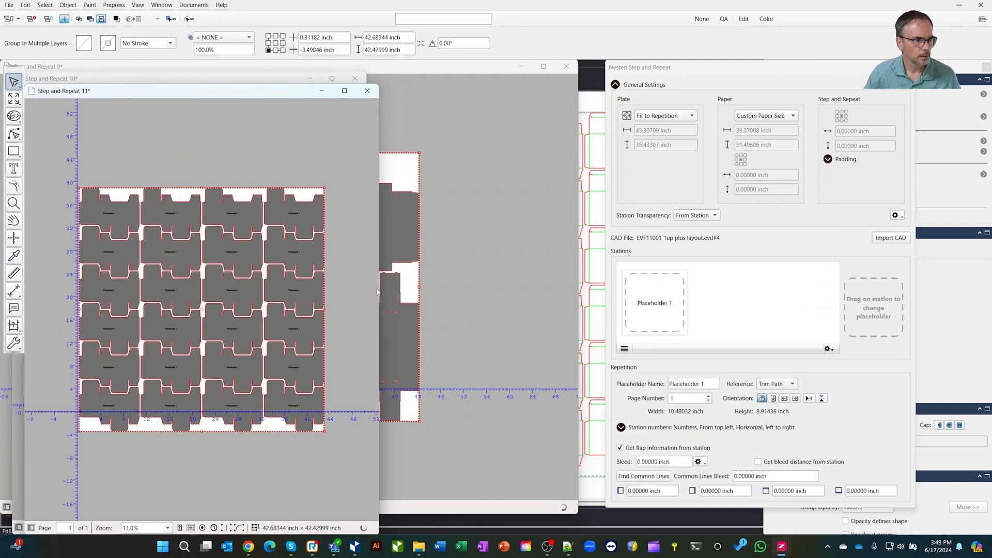
mouse_move(308, 171)
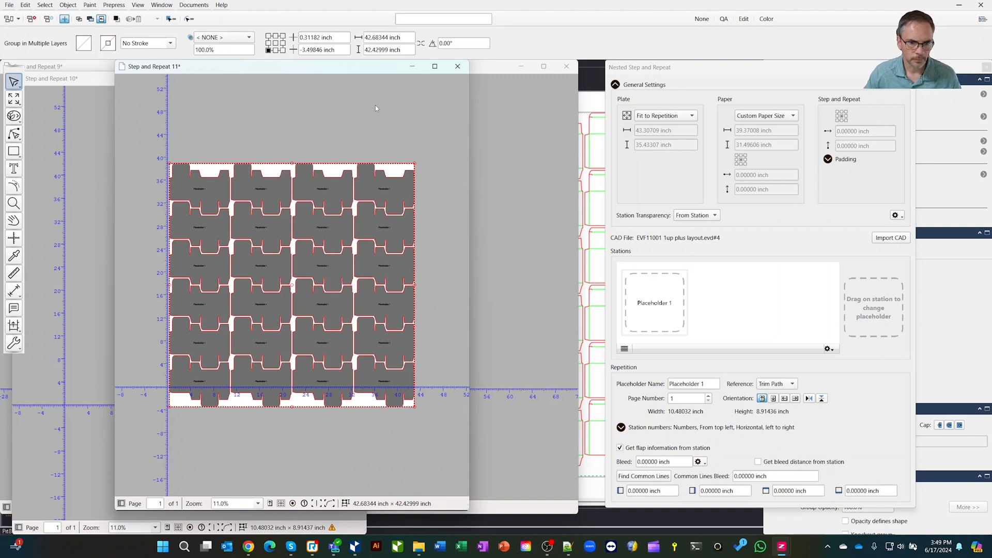
mouse_move(413, 138)
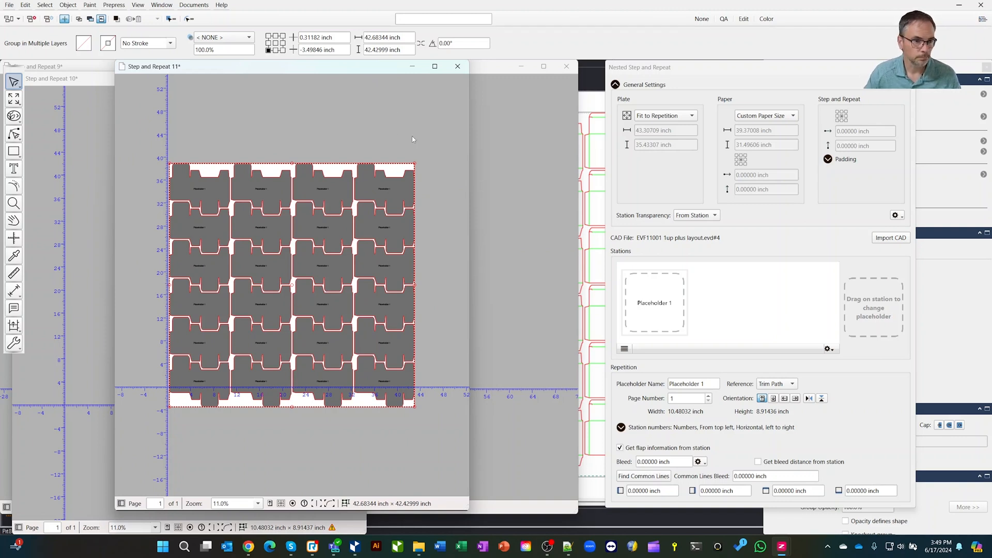
mouse_move(411, 158)
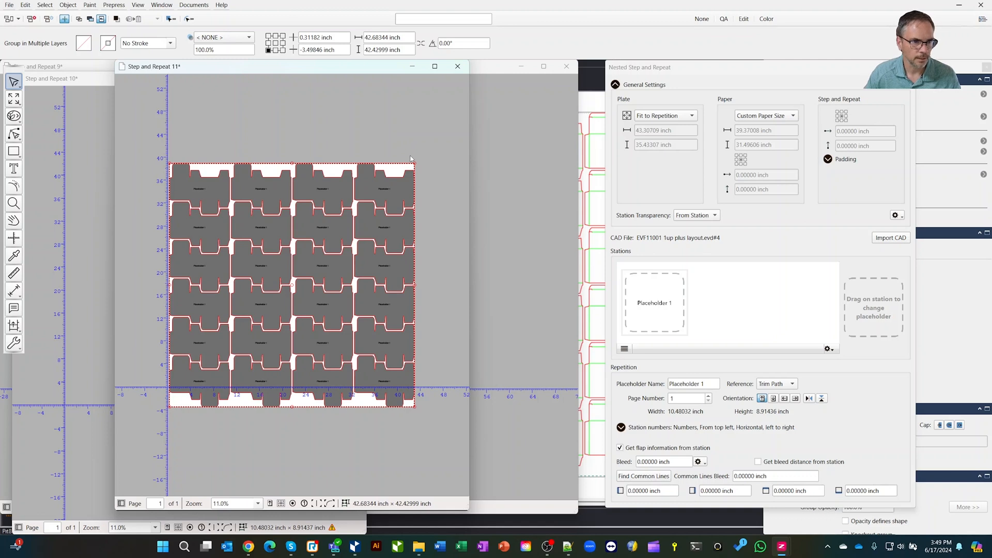